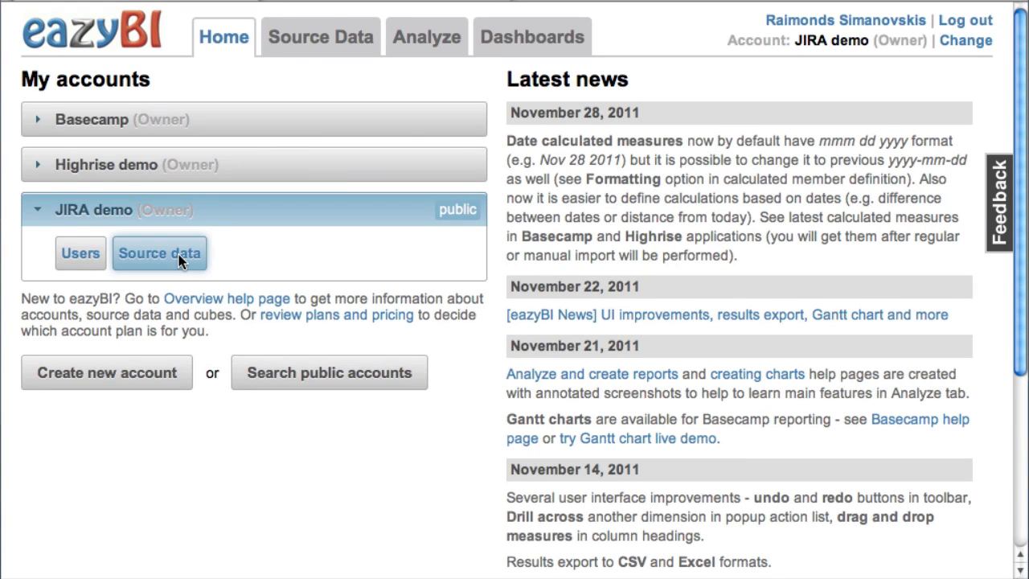
Add a new JIRA source application to the JIRA demo account's source data.
{"action": "left_click", "coordinate": [160, 253]}
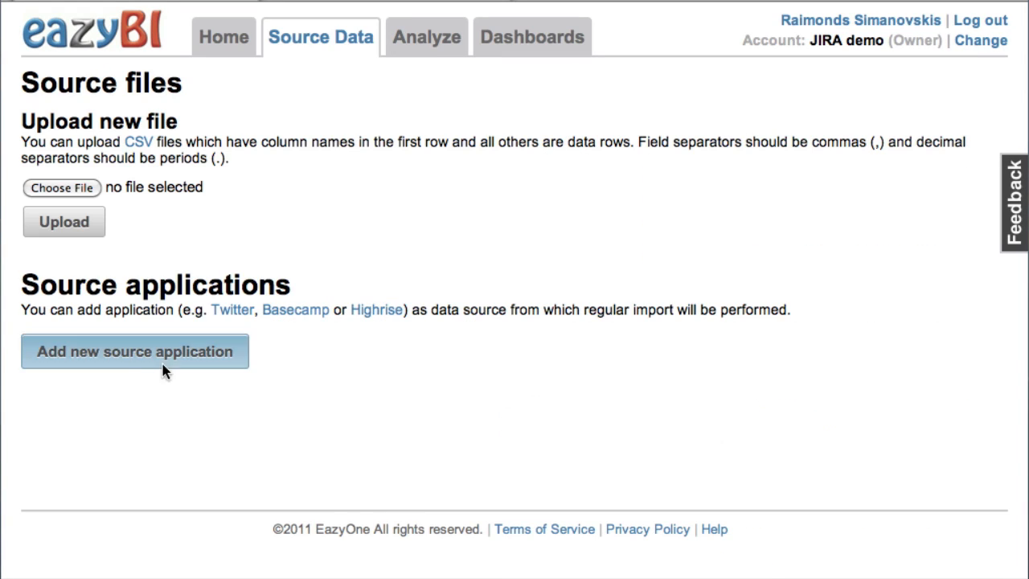
{"action": "left_click", "coordinate": [134, 352]}
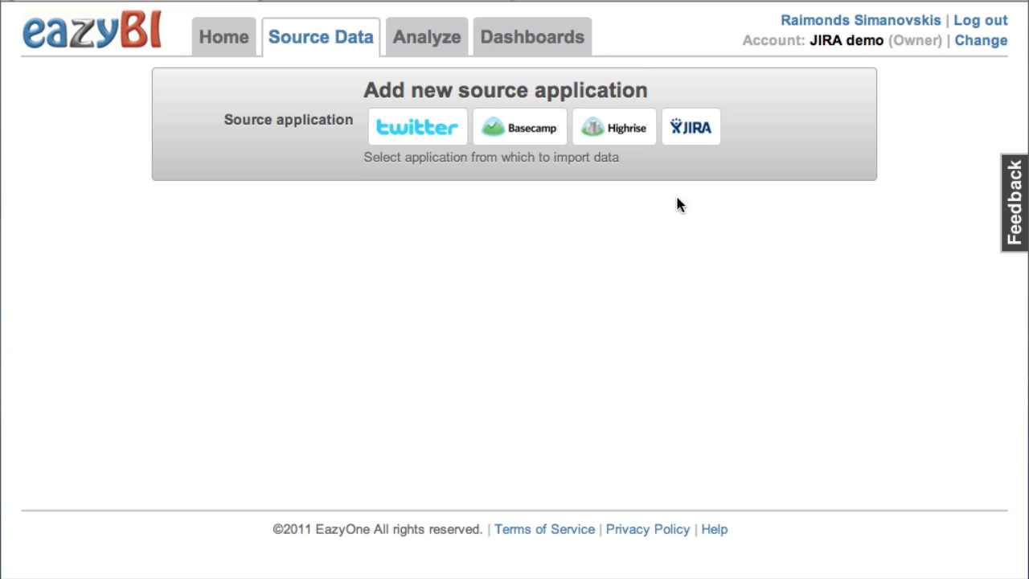
{"action": "left_click", "coordinate": [690, 126]}
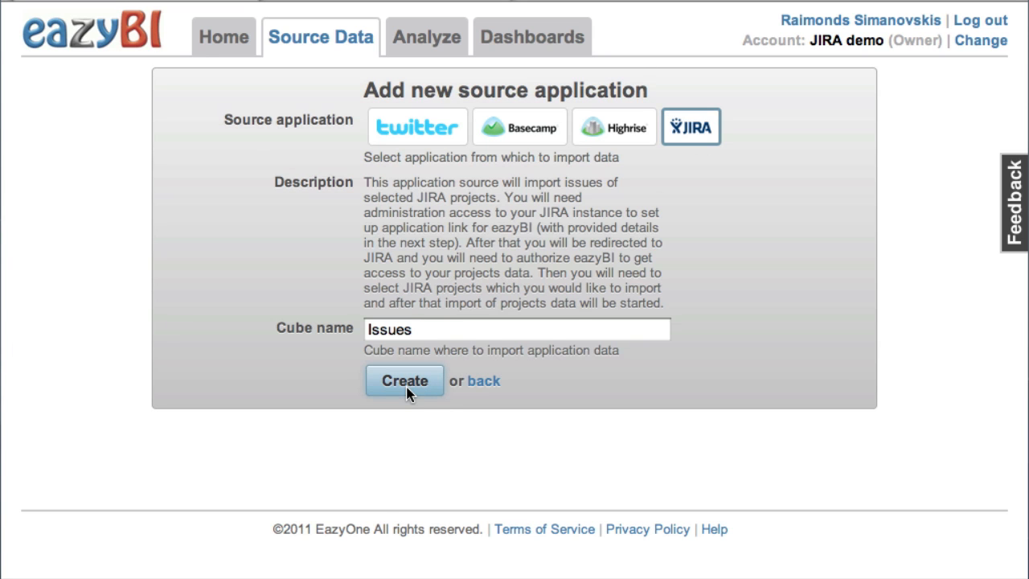
{"action": "left_click", "coordinate": [405, 380]}
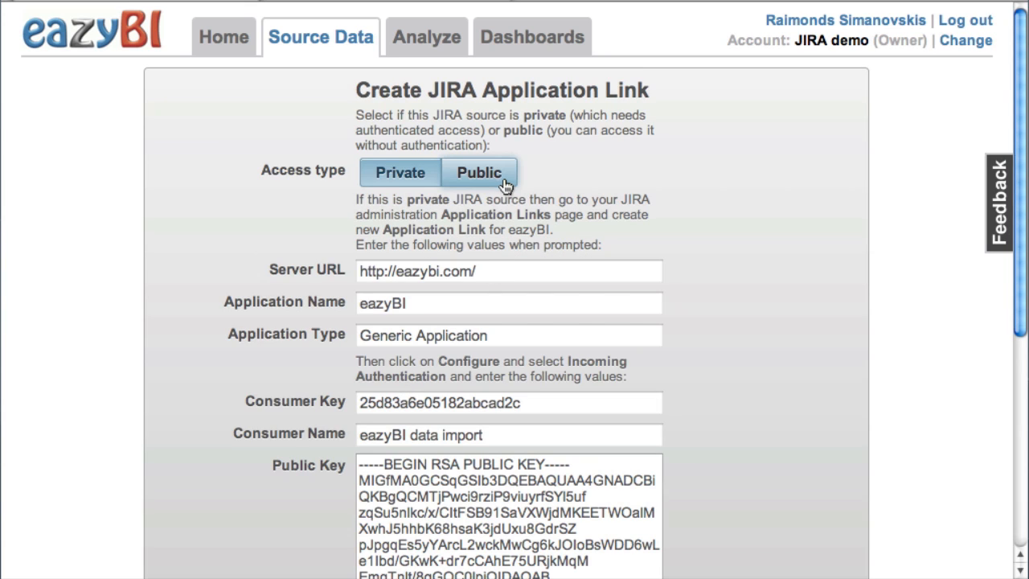
{"action": "left_click", "coordinate": [479, 172]}
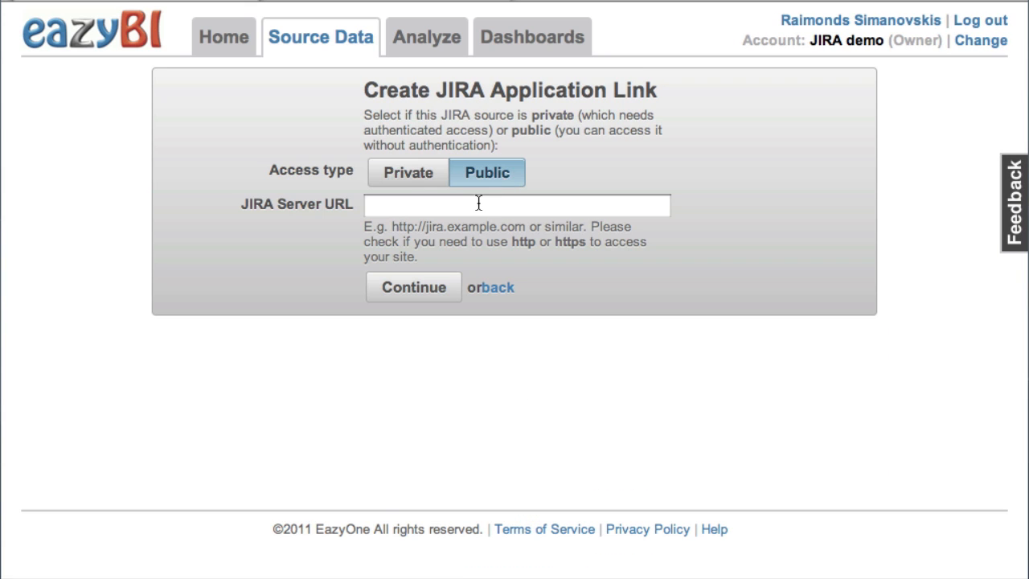
{"action": "type", "text": "https://ji"}
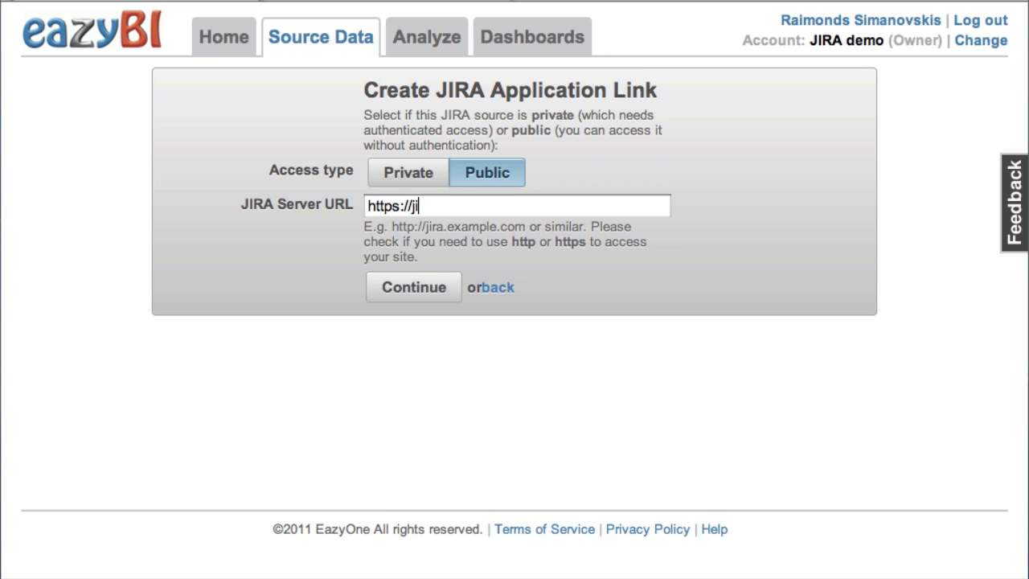
{"action": "type", "text": "ra.atlassian.com"}
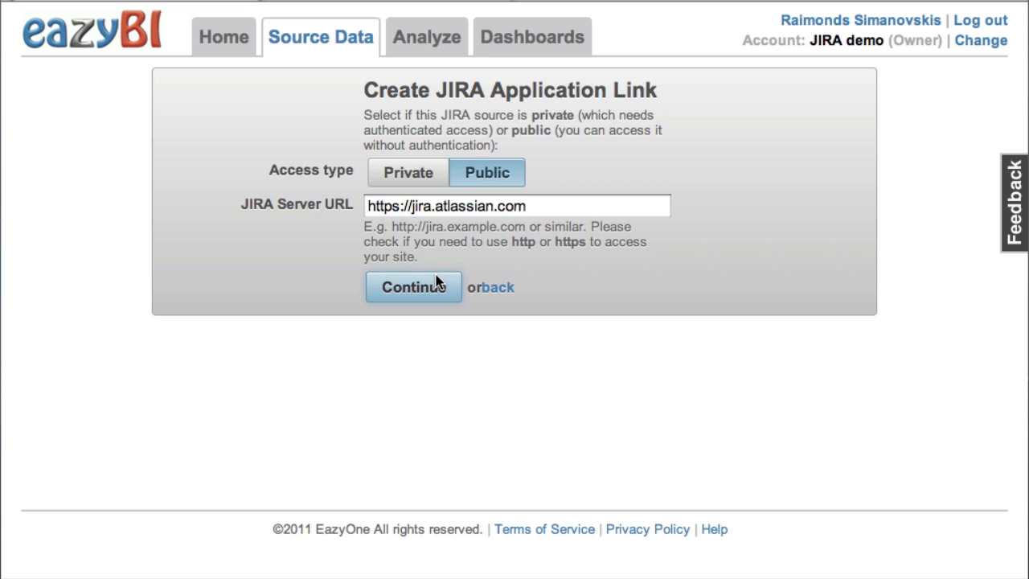
Select the Angry Nerds (ANERDS) project and update the source to import it.
{"action": "left_click", "coordinate": [412, 287]}
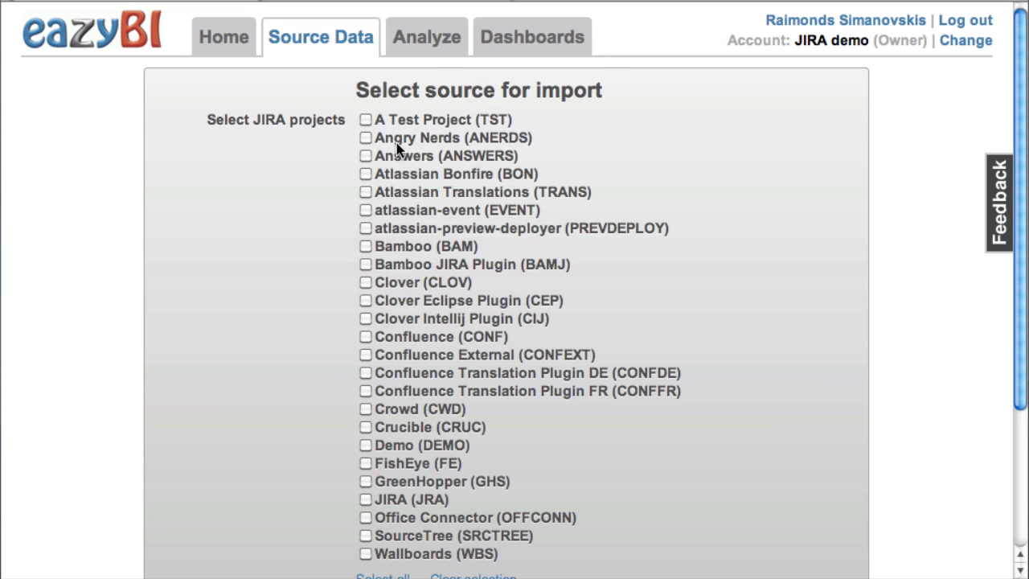
{"action": "scroll", "scroll_direction": "down", "scroll_amount": 3}
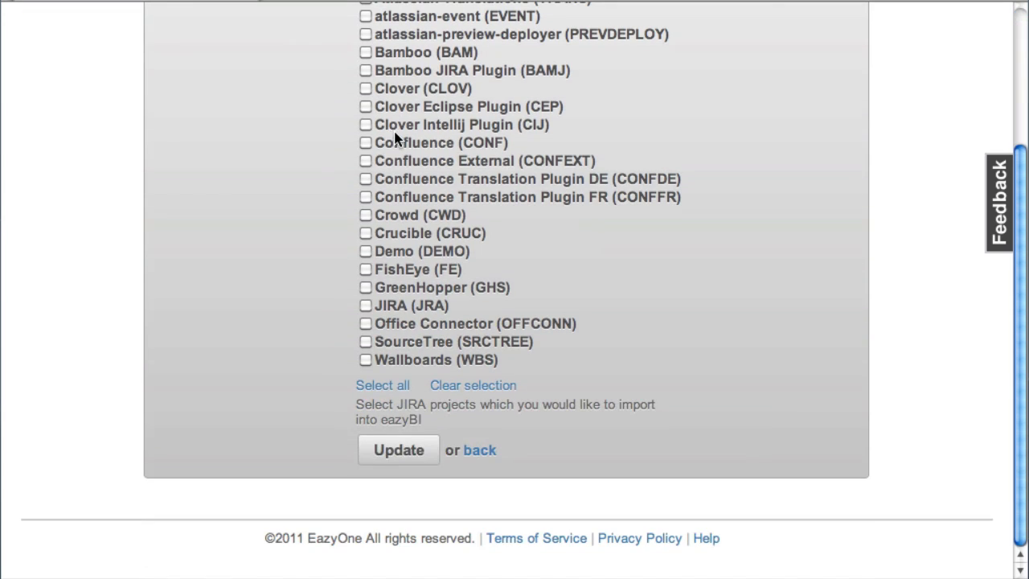
{"action": "mouse_move", "coordinate": [399, 449]}
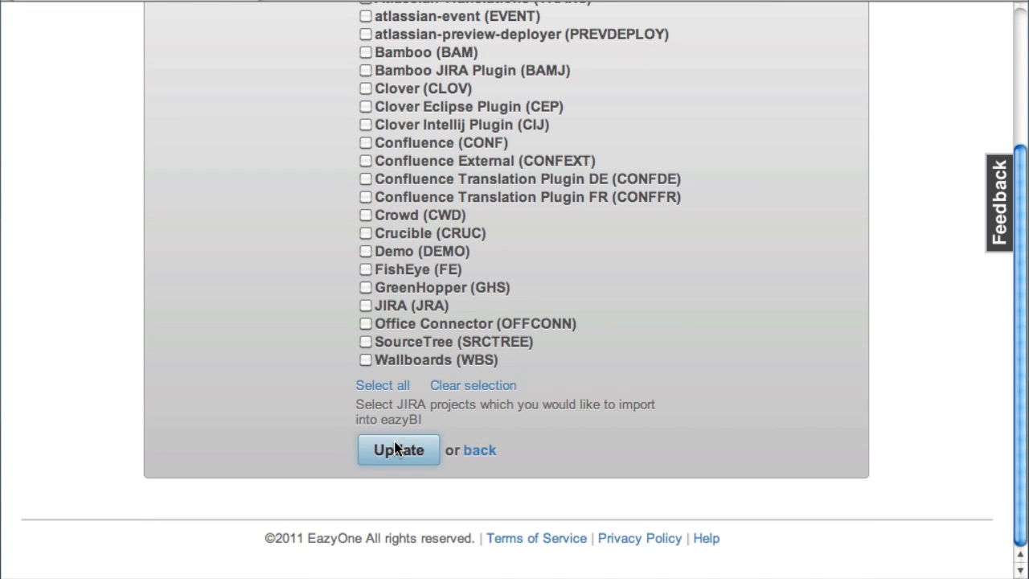
{"action": "left_click", "coordinate": [399, 449]}
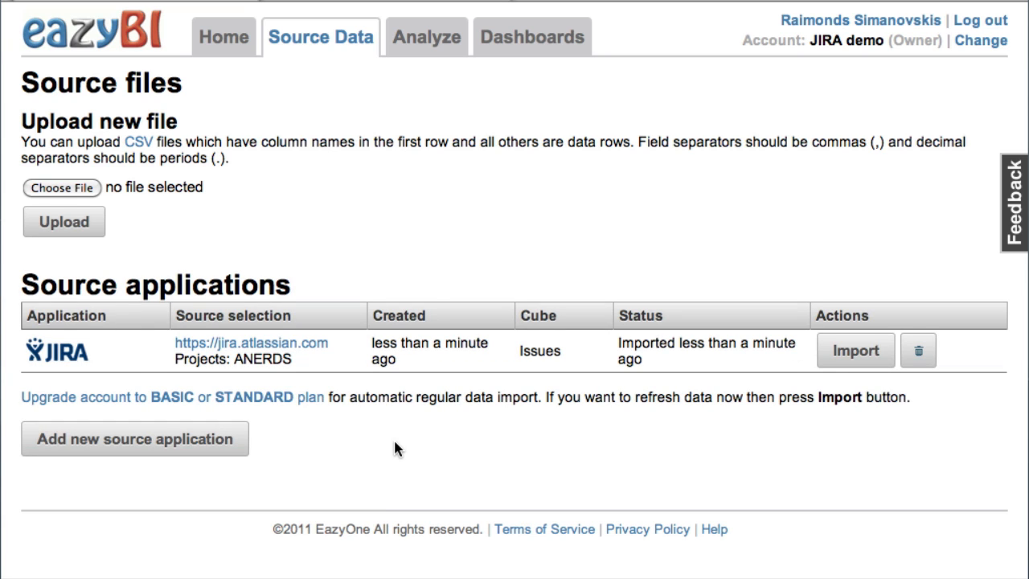
{"action": "mouse_move", "coordinate": [427, 37]}
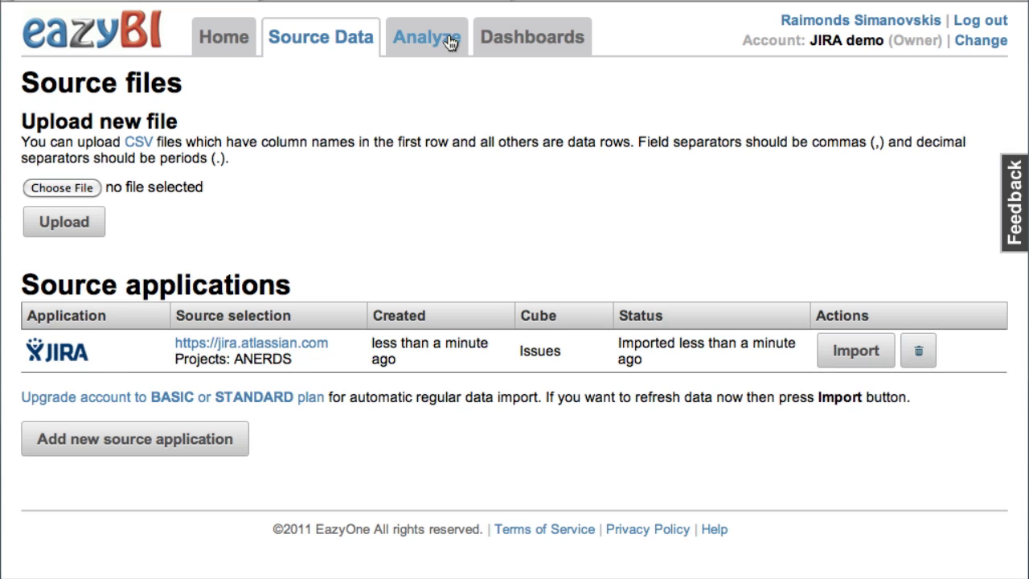
Open the Issues cube from the Analyze tab.
{"action": "left_click", "coordinate": [427, 36]}
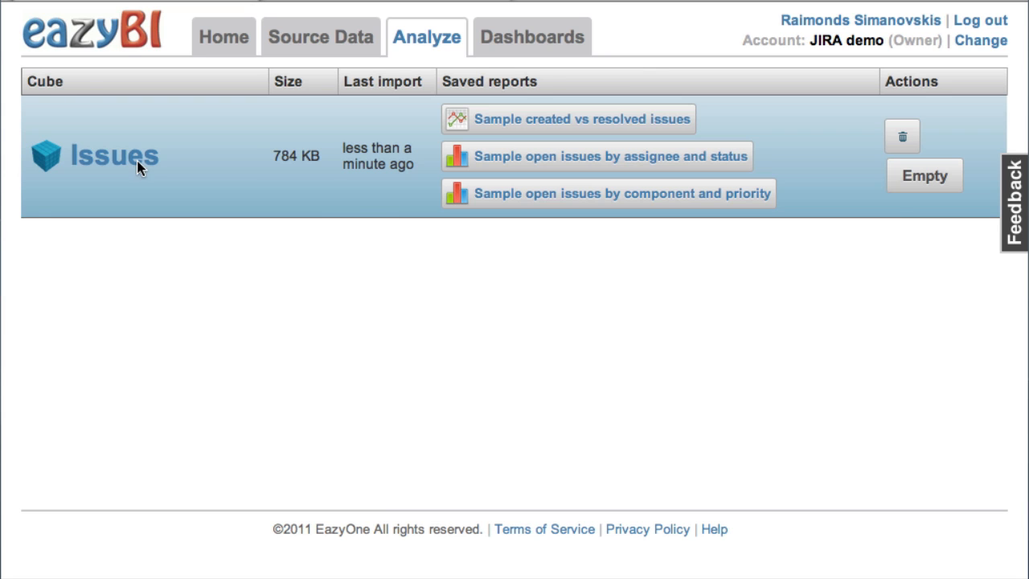
{"action": "left_click", "coordinate": [113, 155]}
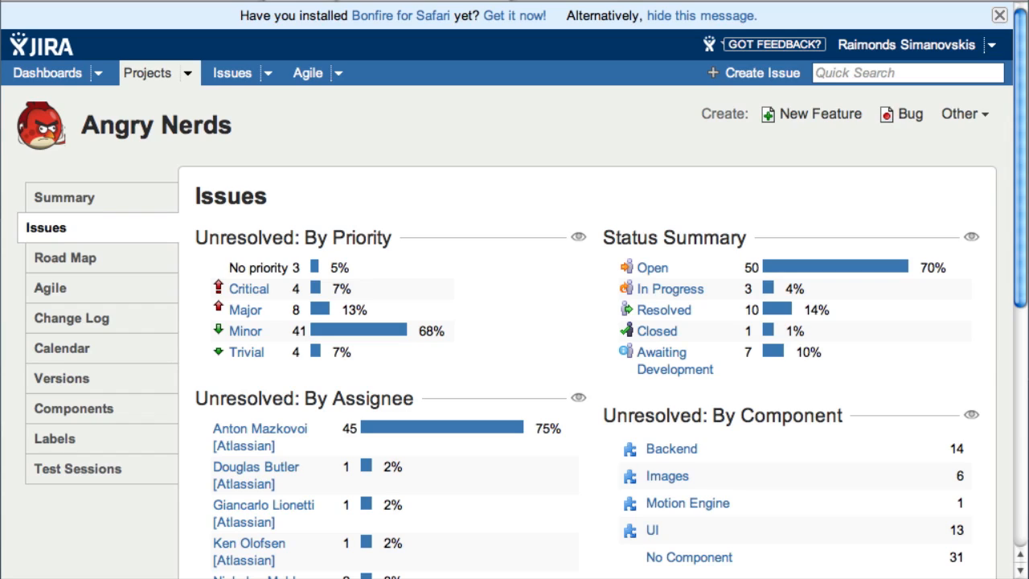
{"action": "mouse_move", "coordinate": [234, 322]}
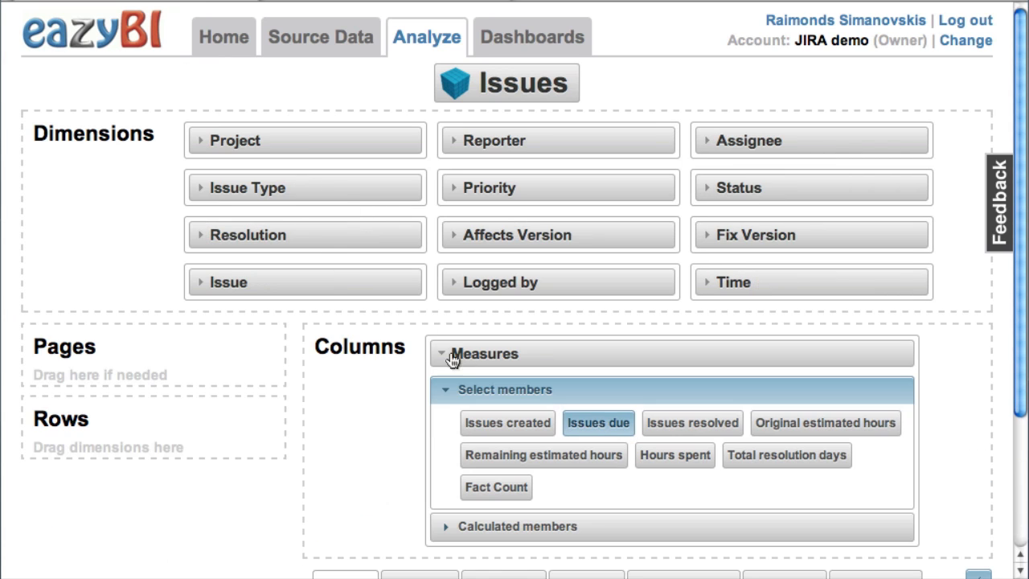
Show Issues due by individual priority, hiding empty rows and removing the All Priorities total.
{"action": "left_click", "coordinate": [441, 354]}
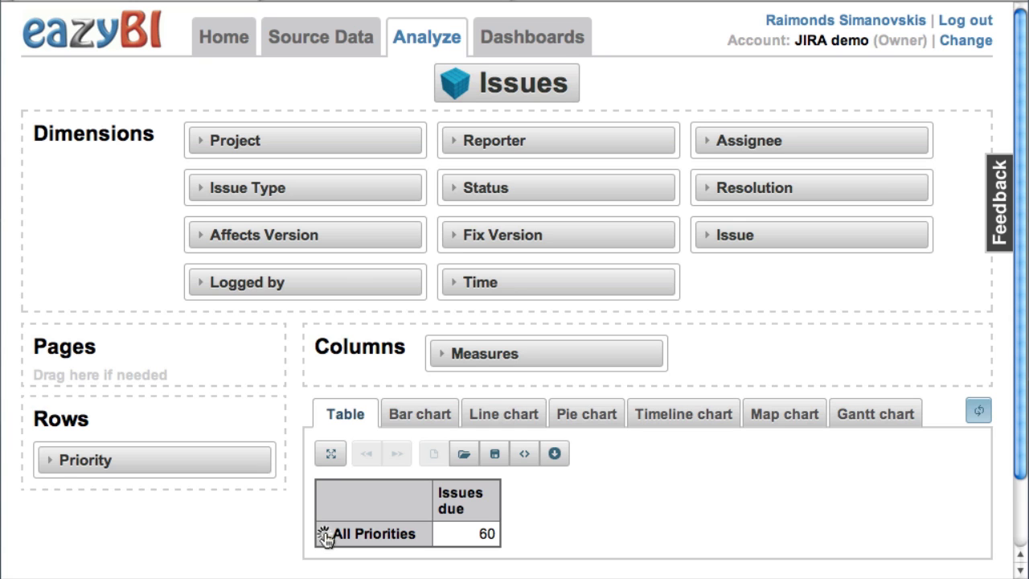
{"action": "left_click", "coordinate": [324, 534]}
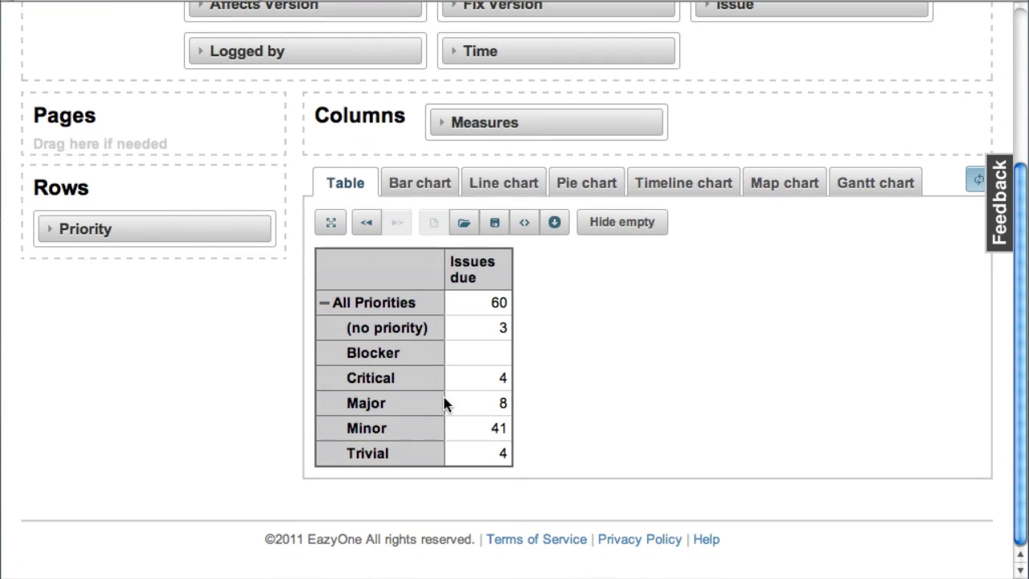
{"action": "mouse_move", "coordinate": [622, 222]}
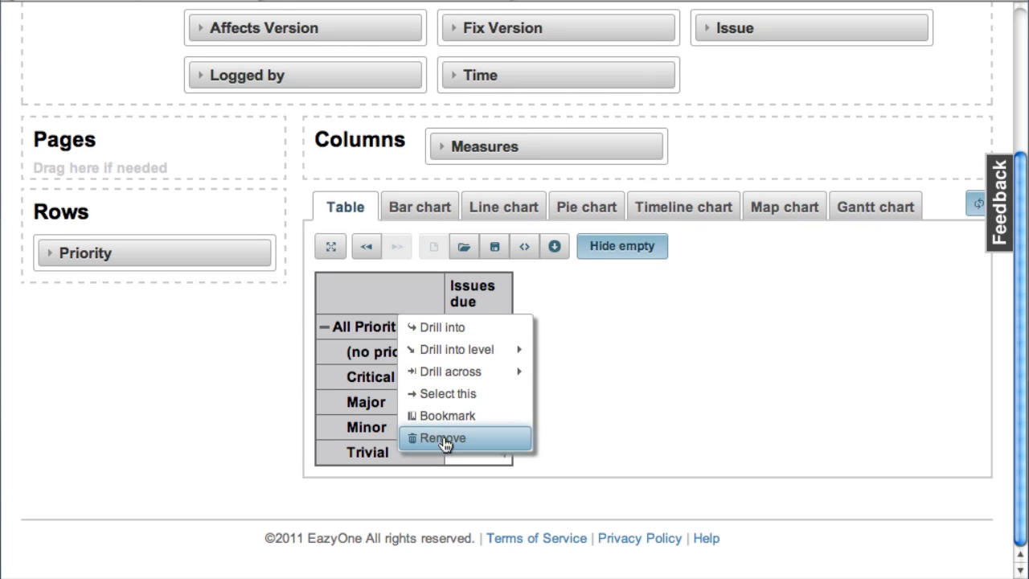
{"action": "left_click", "coordinate": [444, 437]}
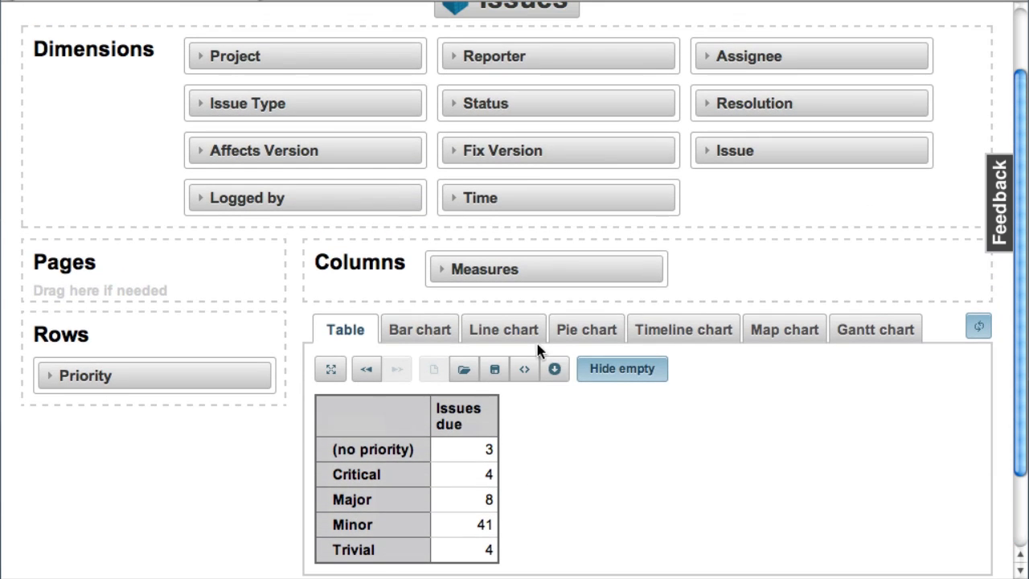
{"action": "mouse_move", "coordinate": [630, 84]}
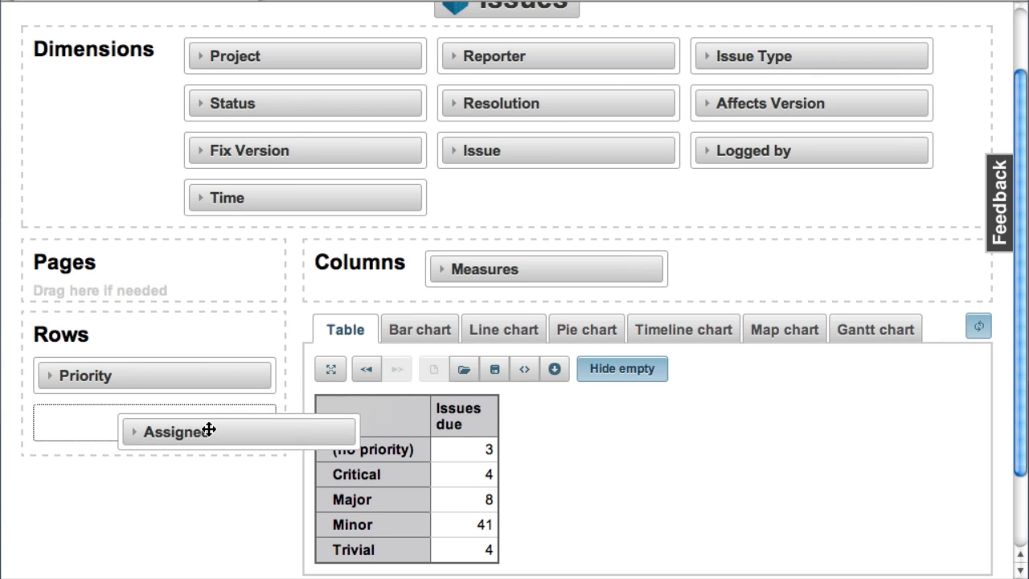
Add Assignee to Rows below Priority, listing all members at the User level.
{"action": "left_click_drag", "start_coordinate": [209, 430], "coordinate": [153, 423]}
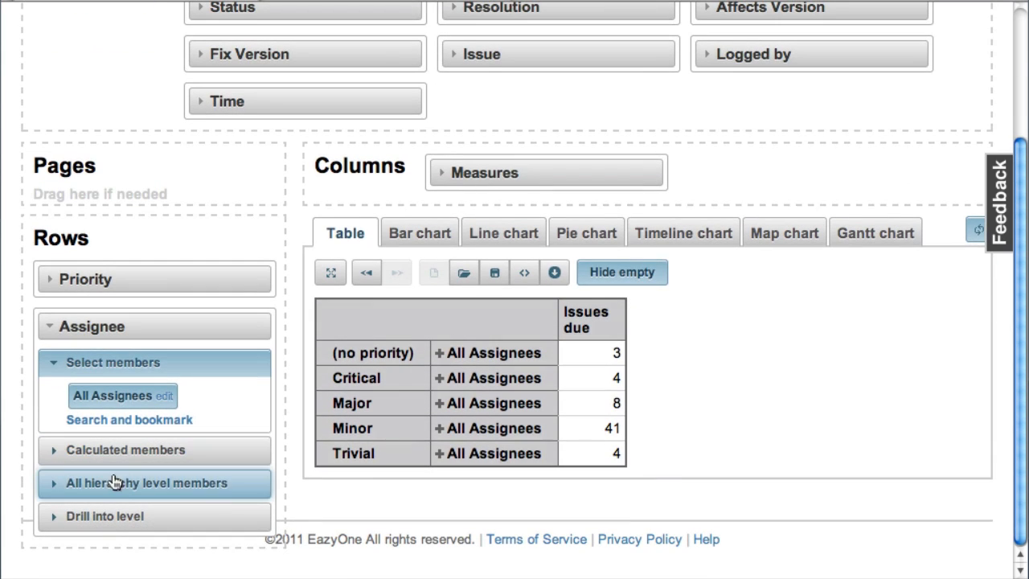
{"action": "left_click", "coordinate": [147, 482]}
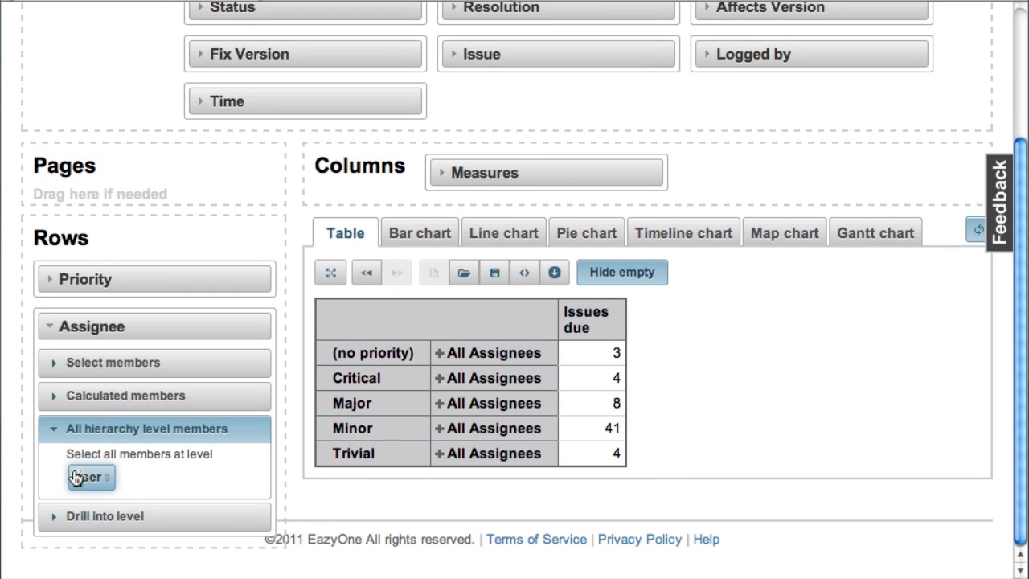
{"action": "left_click", "coordinate": [87, 476]}
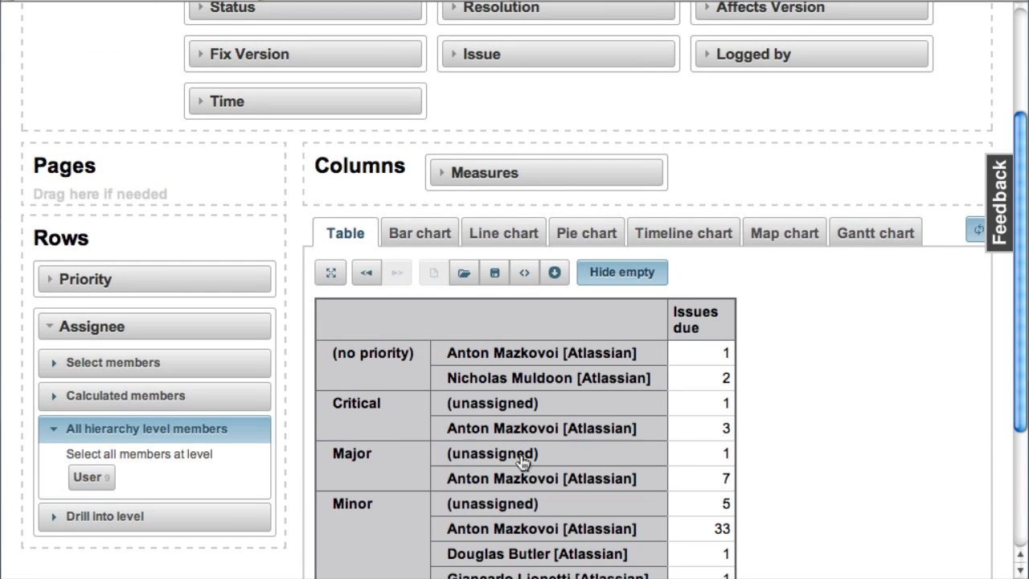
{"action": "scroll", "scroll_direction": "down", "scroll_amount": 3}
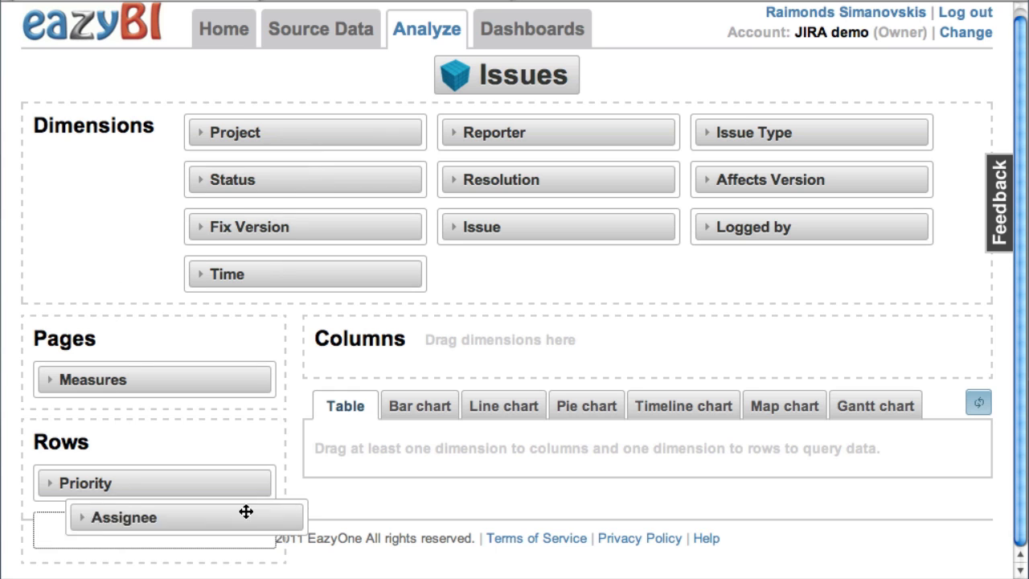
Move Assignee into Columns and enlarge the results table to full screen.
{"action": "left_click_drag", "start_coordinate": [185, 517], "coordinate": [547, 354]}
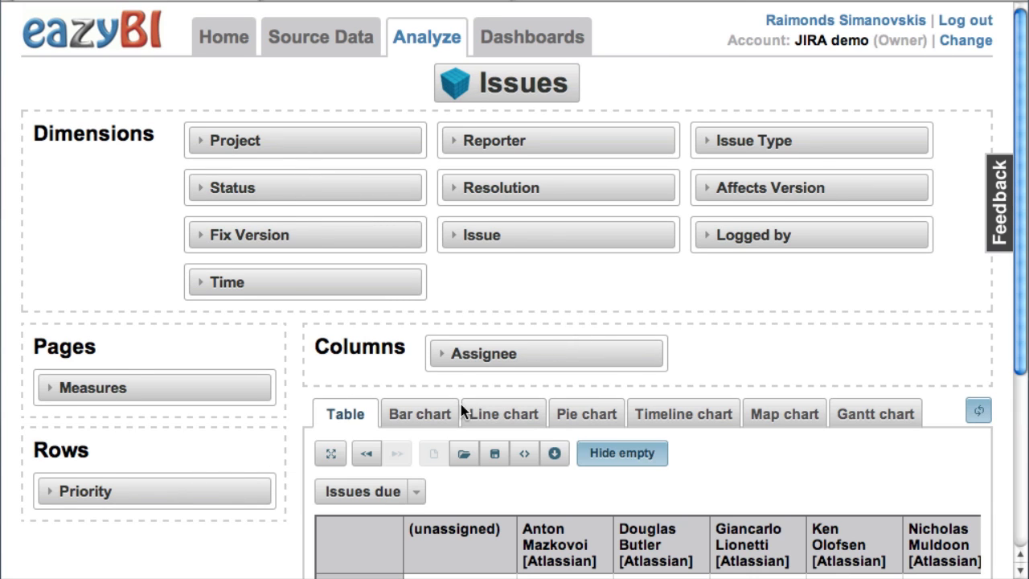
{"action": "left_click", "coordinate": [330, 453]}
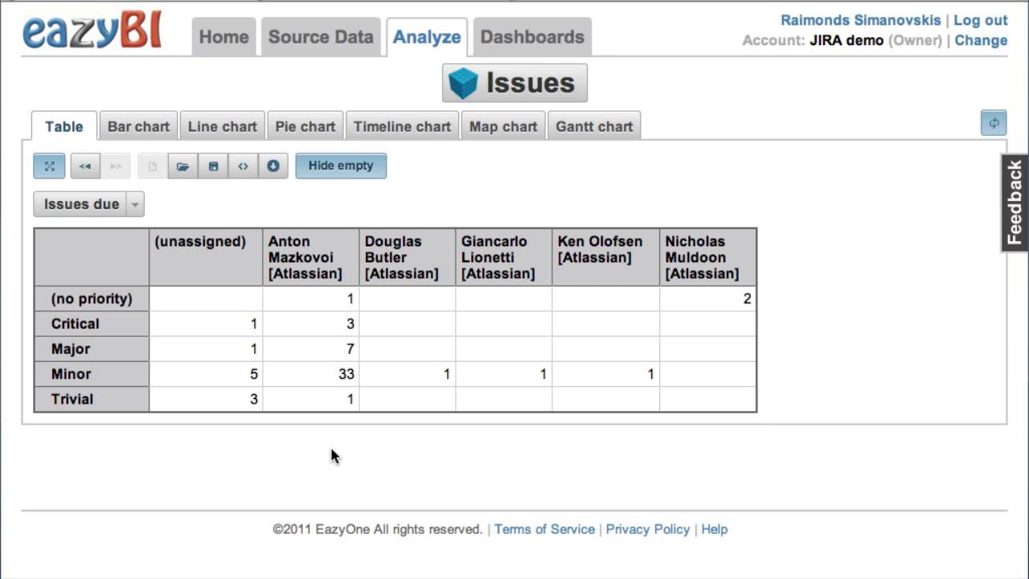
{"action": "mouse_move", "coordinate": [244, 391]}
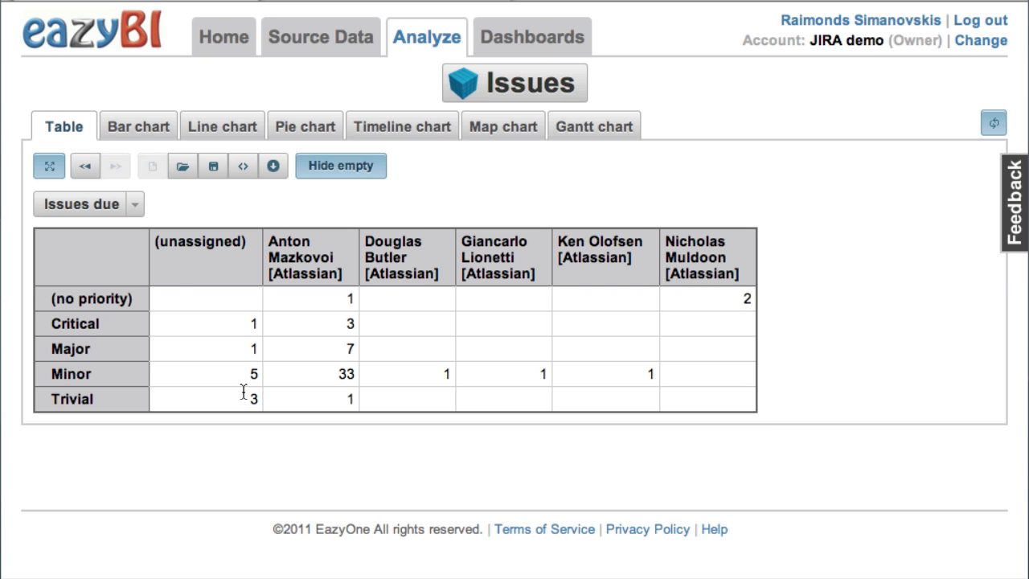
Display Issues due as a stacked bar chart, one bar per assignee split by priority.
{"action": "left_click", "coordinate": [137, 127]}
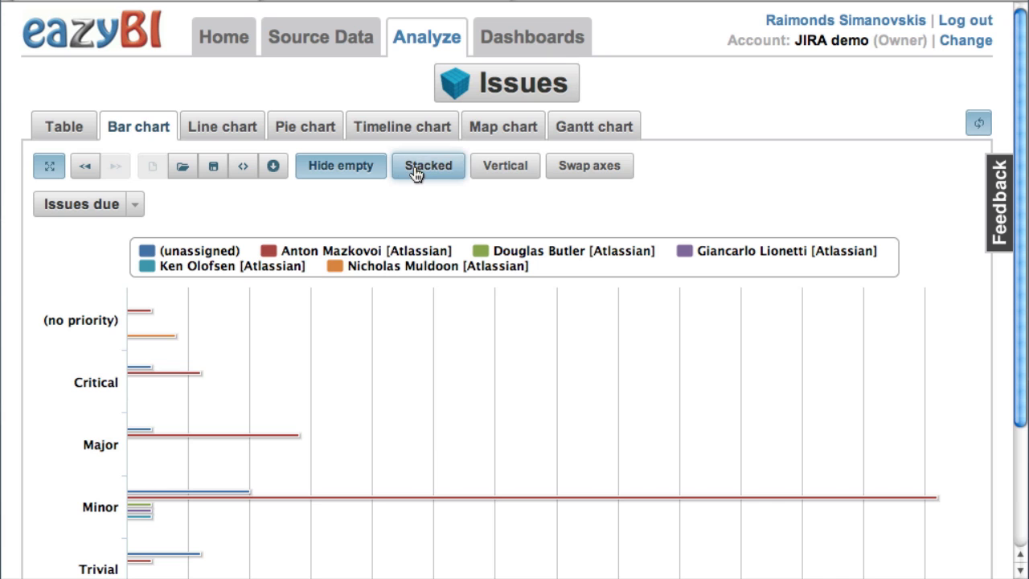
{"action": "left_click", "coordinate": [427, 166]}
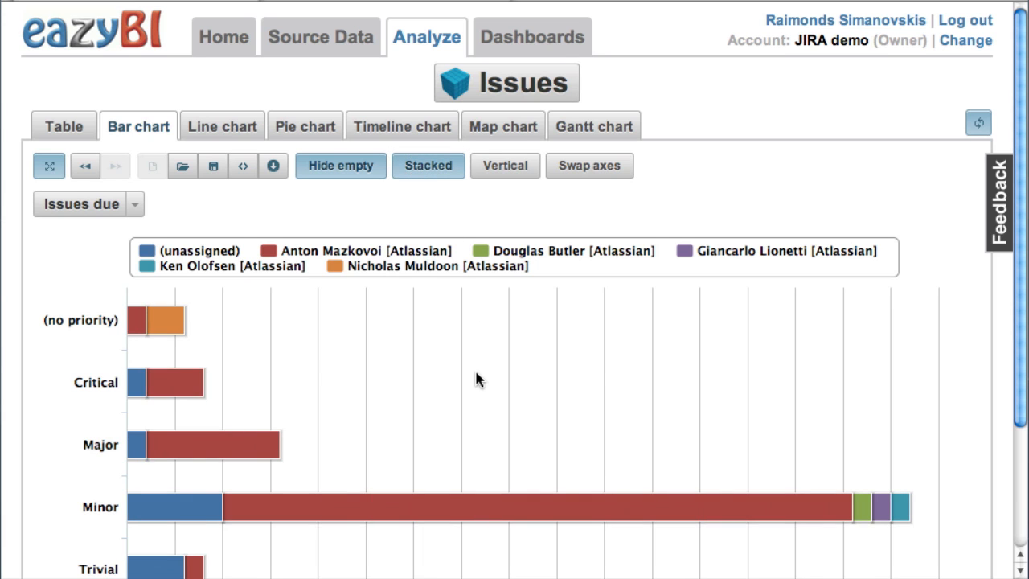
{"action": "scroll", "scroll_direction": "down", "scroll_amount": 3}
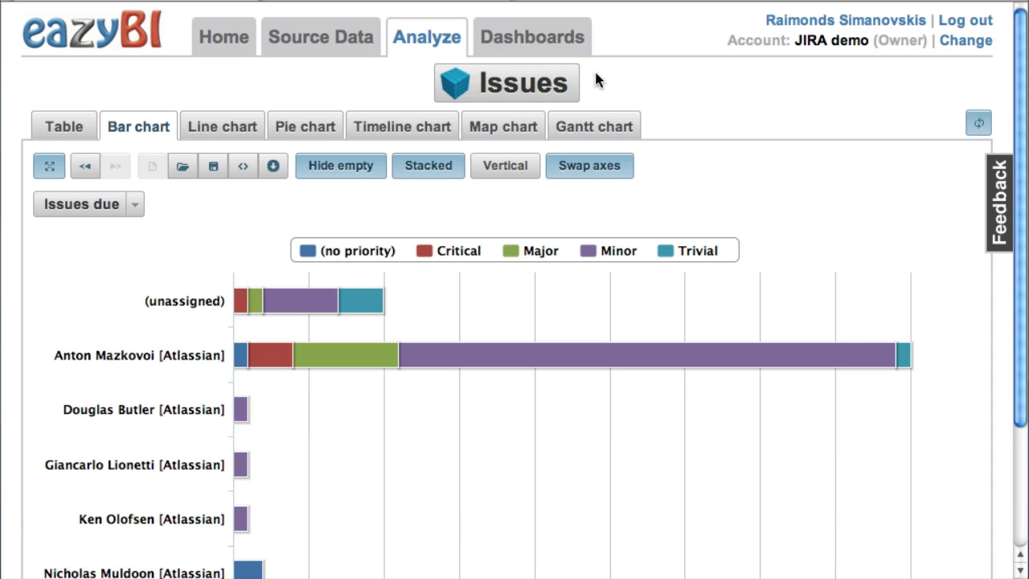
{"action": "scroll", "scroll_direction": "down", "scroll_amount": 3}
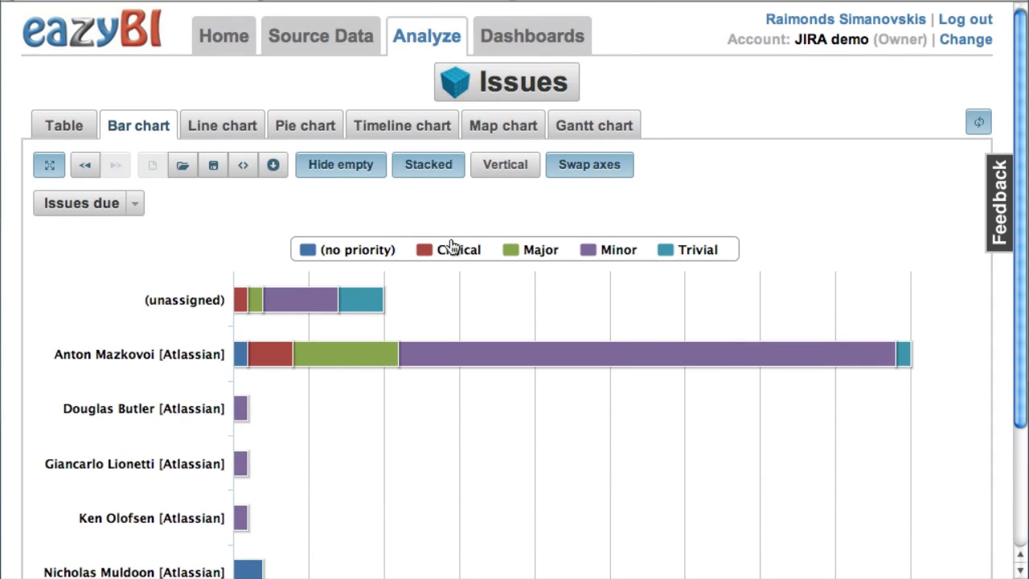
Open the 'Sample created vs resolved issues' report.
{"action": "left_click", "coordinate": [181, 165]}
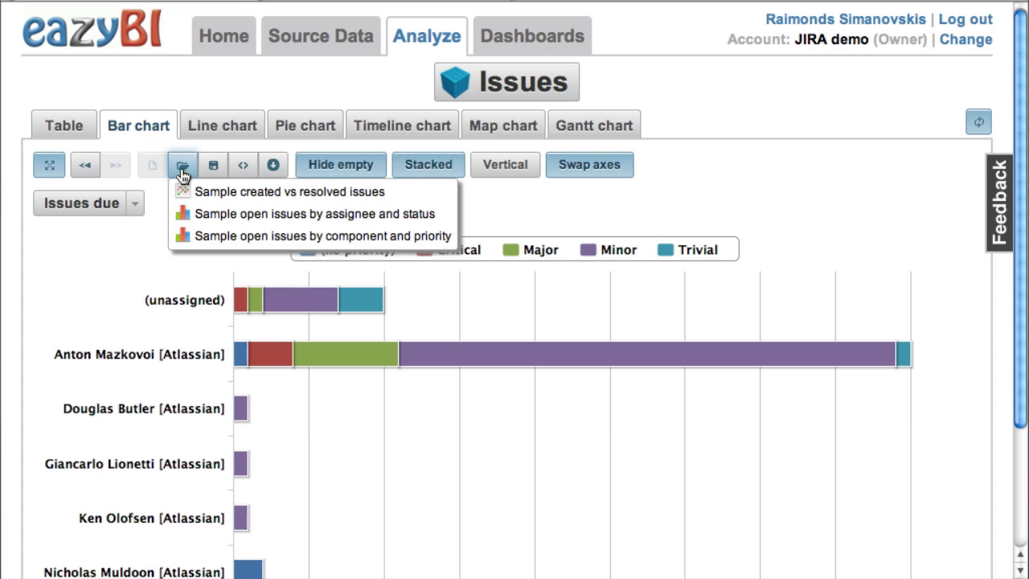
{"action": "left_click", "coordinate": [290, 191]}
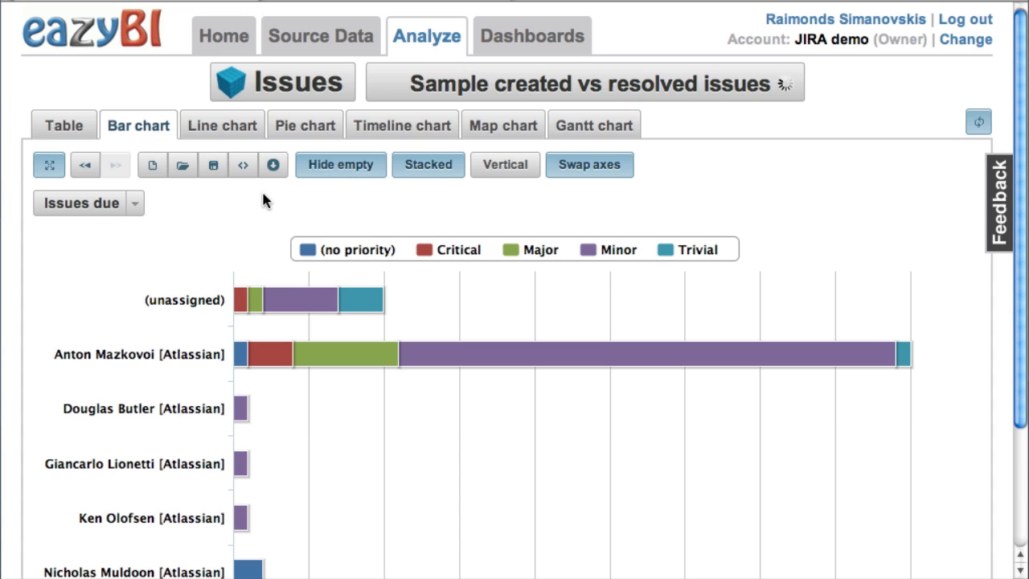
{"action": "left_click", "coordinate": [222, 126]}
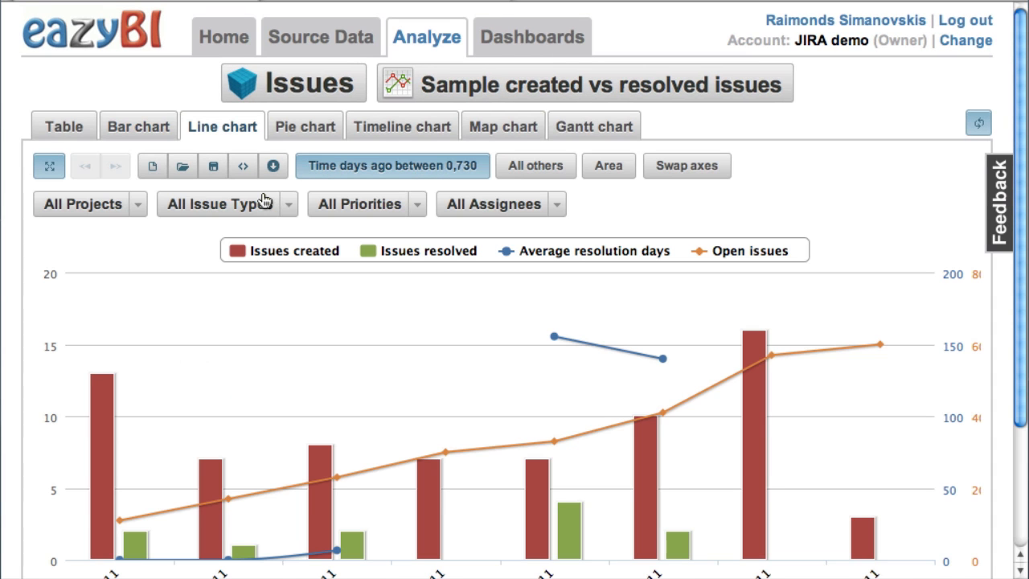
{"action": "scroll", "scroll_direction": "down", "scroll_amount": 3}
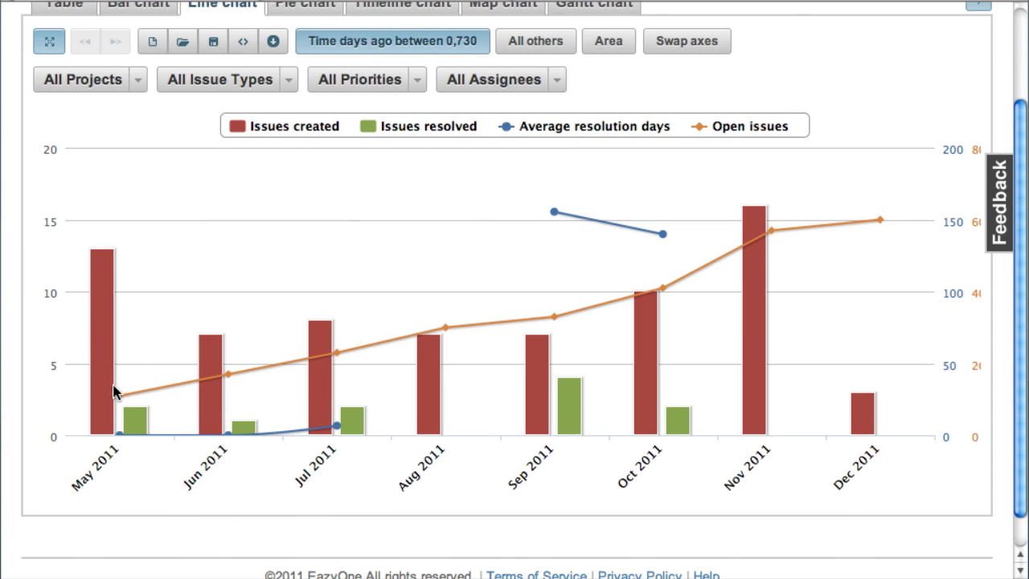
{"action": "mouse_move", "coordinate": [386, 437]}
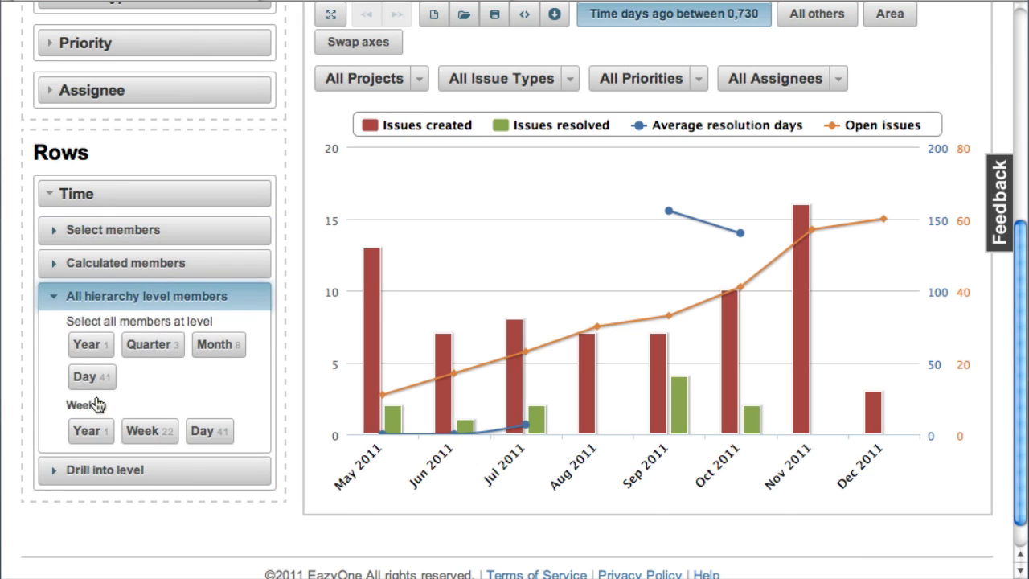
Switch the chart's Time rows to Weekly Week and hide the layout panel.
{"action": "left_click", "coordinate": [150, 430]}
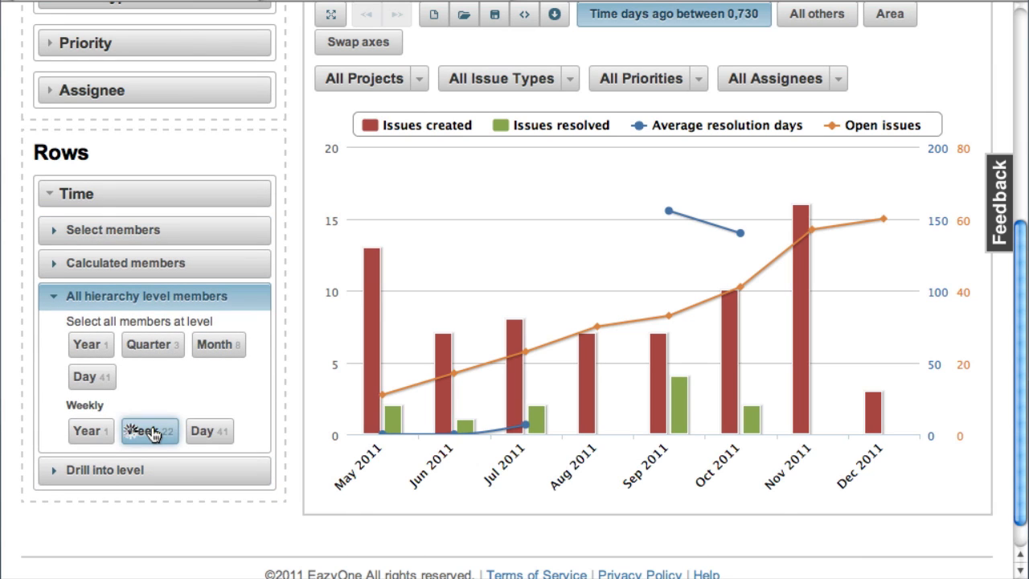
{"action": "left_click", "coordinate": [149, 431]}
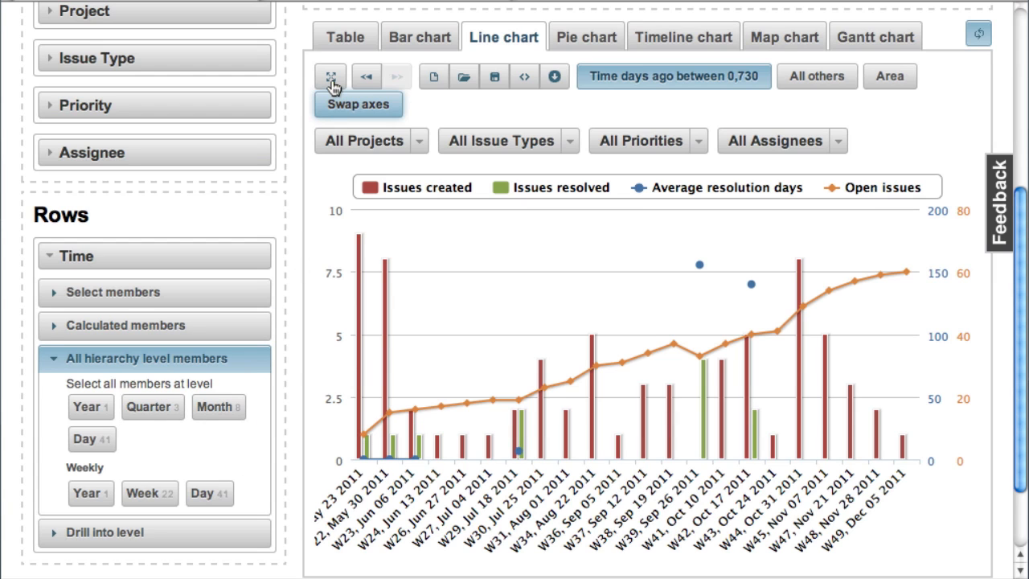
{"action": "scroll", "scroll_direction": "down", "scroll_amount": 3}
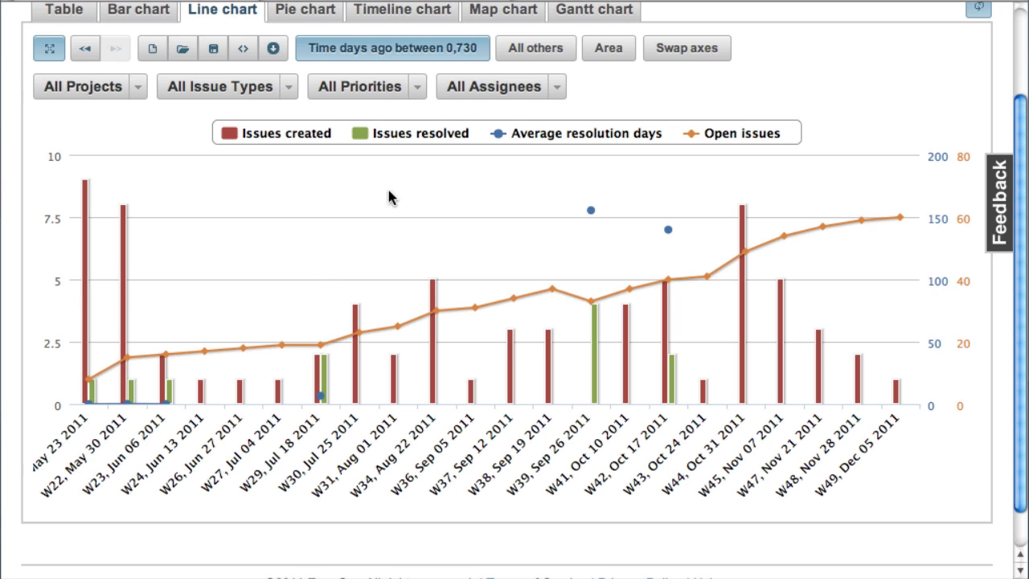
Change the days-ago time filter from 0–730 to 0–365 days.
{"action": "left_click", "coordinate": [392, 48]}
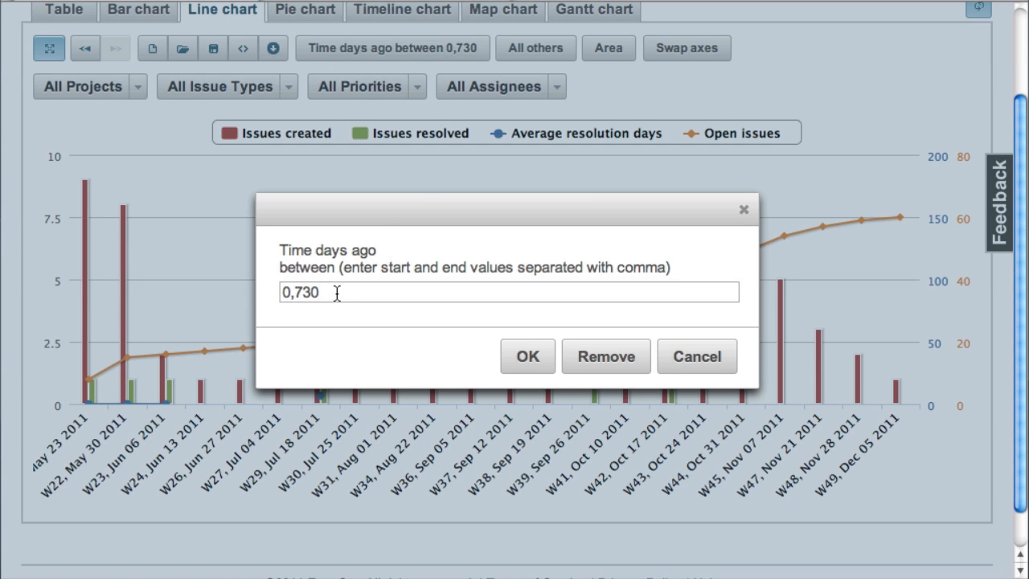
{"action": "key", "text": "Backspace"}
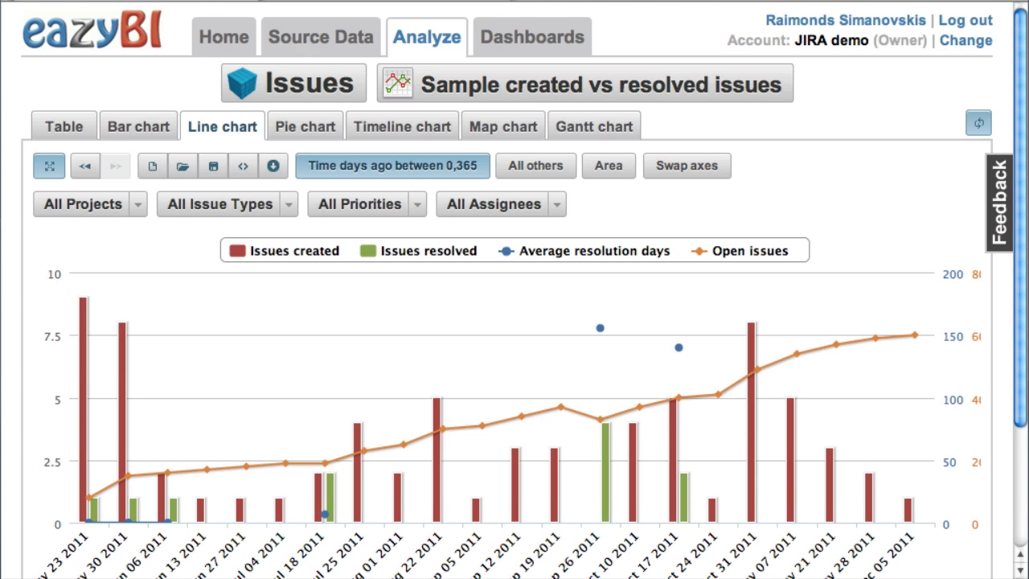
{"action": "scroll", "scroll_direction": "down", "scroll_amount": 3}
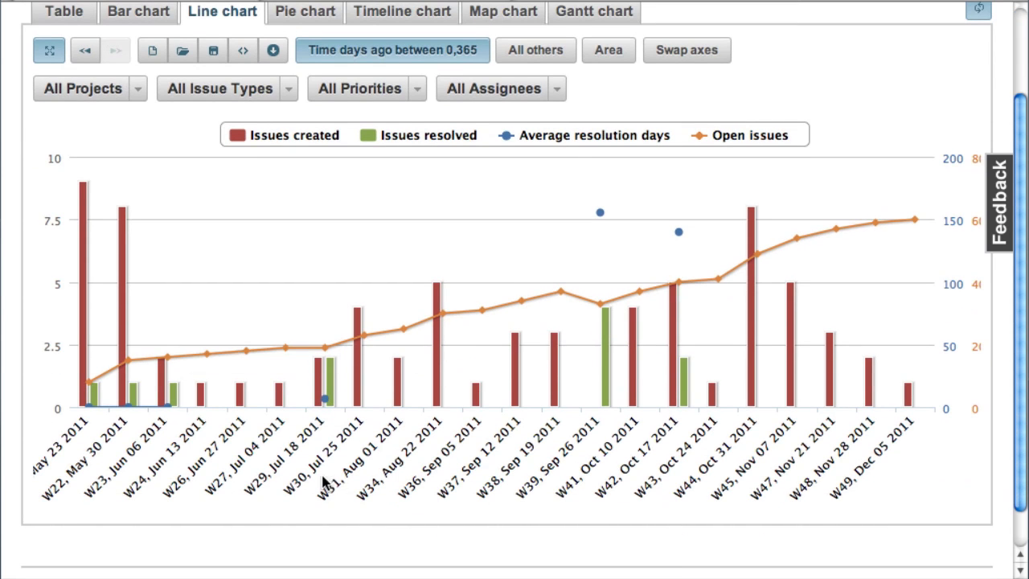
{"action": "mouse_move", "coordinate": [237, 454]}
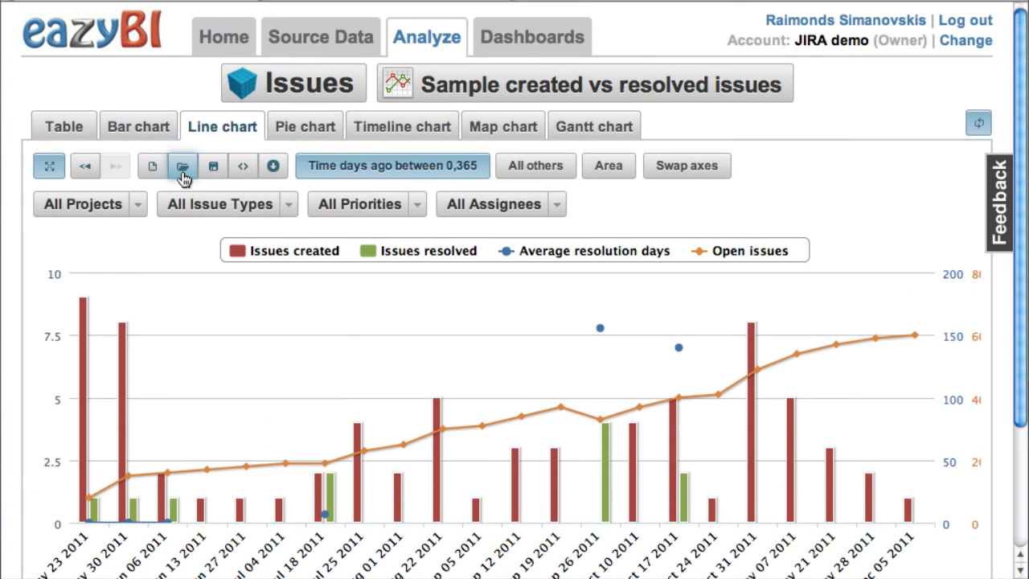
Open the sample open issues by assignee and status report and filter to Backend.
{"action": "left_click", "coordinate": [182, 166]}
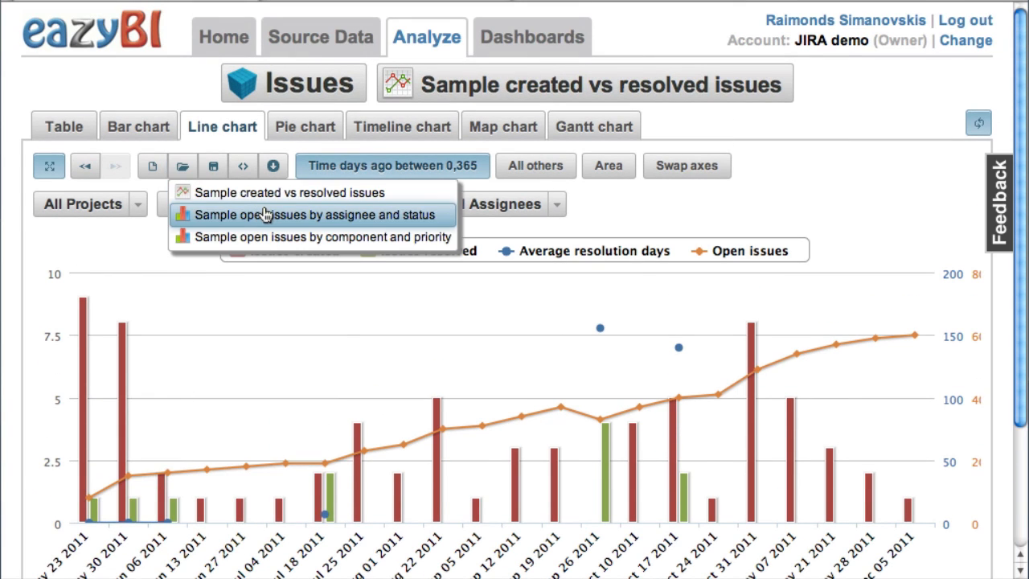
{"action": "left_click", "coordinate": [314, 214]}
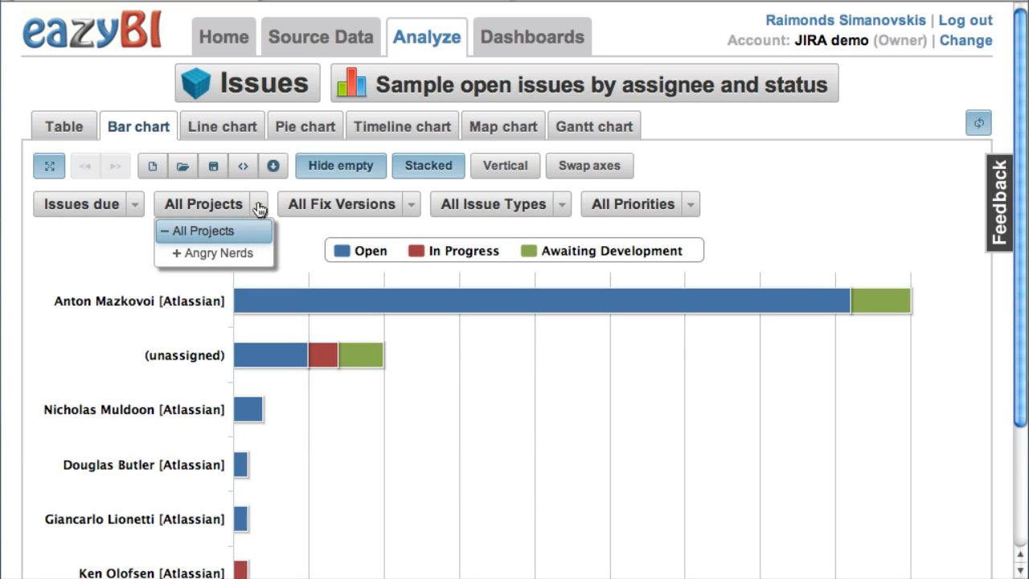
{"action": "left_click", "coordinate": [212, 253]}
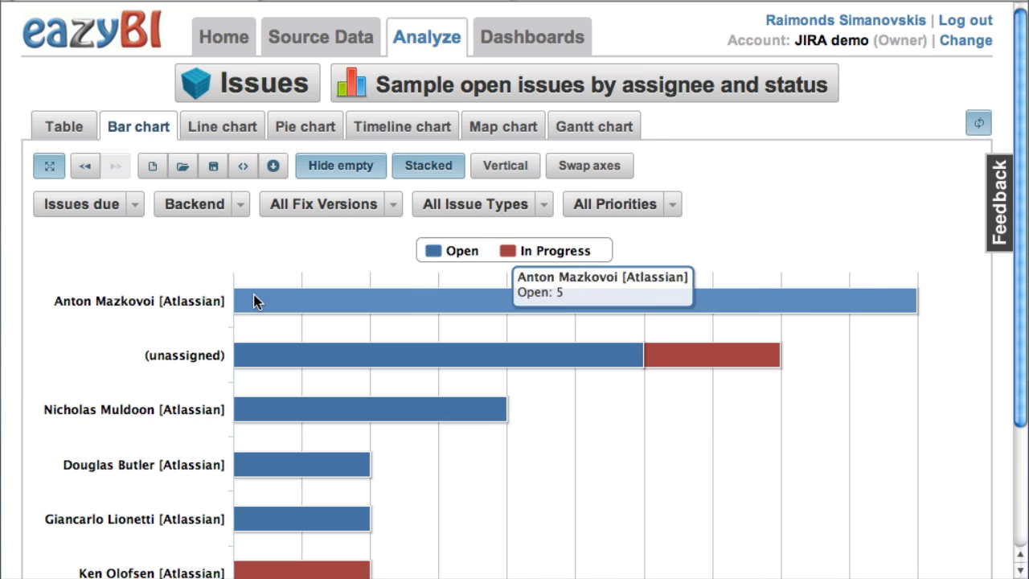
{"action": "scroll", "scroll_direction": "down", "scroll_amount": 3}
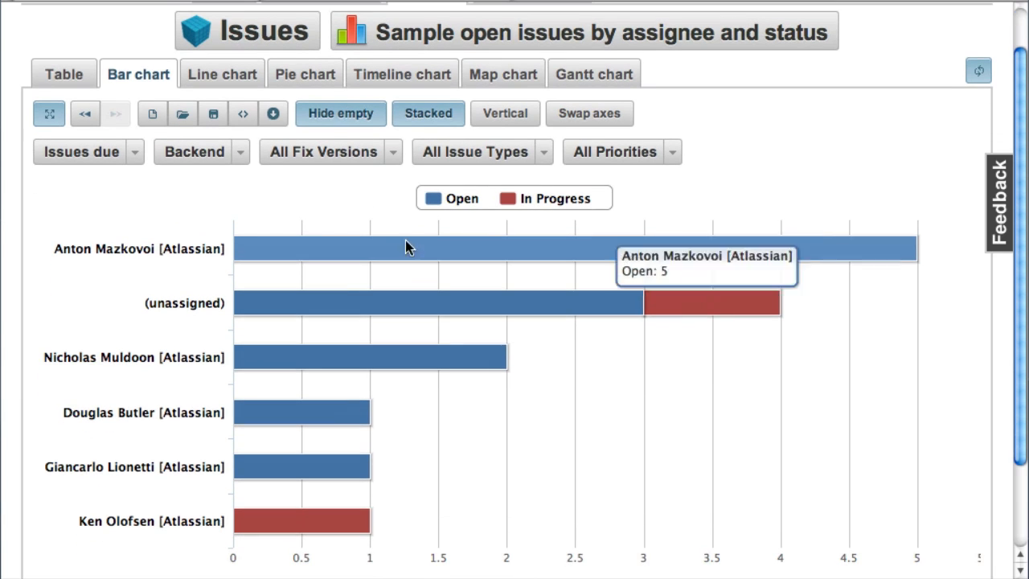
Restrict the chart's issue type to Bug.
{"action": "left_click", "coordinate": [475, 152]}
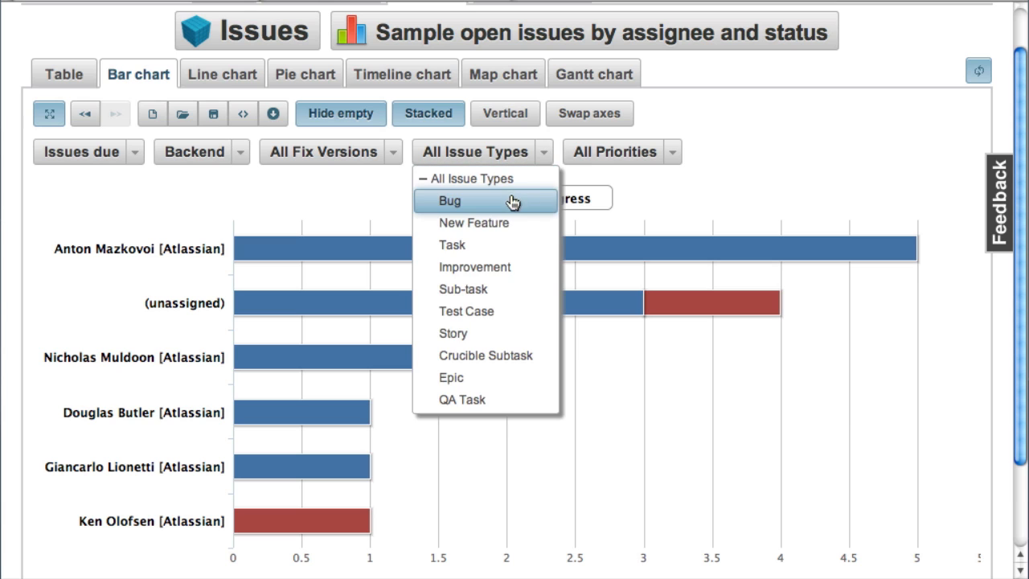
{"action": "left_click", "coordinate": [449, 200]}
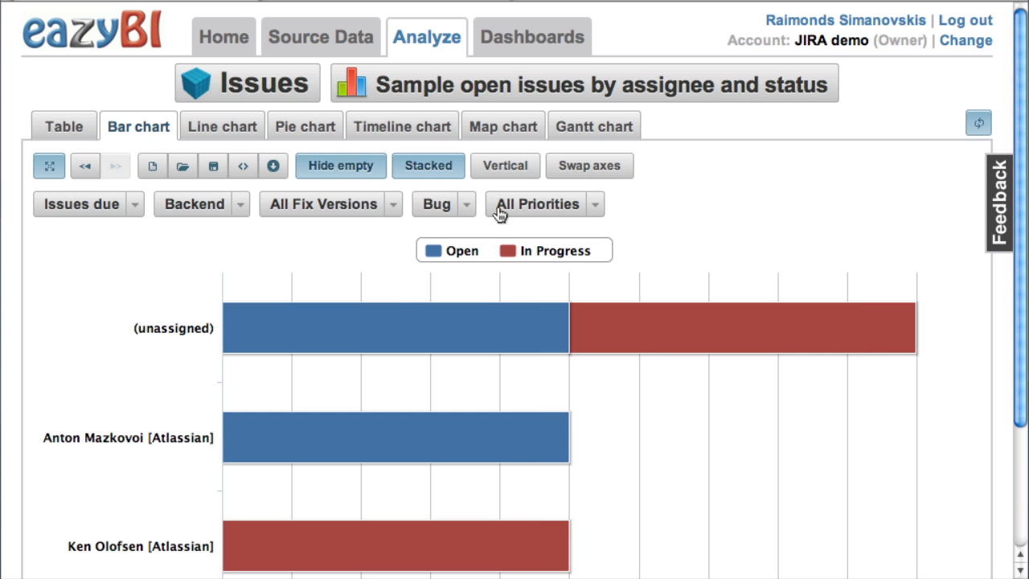
{"action": "scroll", "scroll_direction": "down", "scroll_amount": 3}
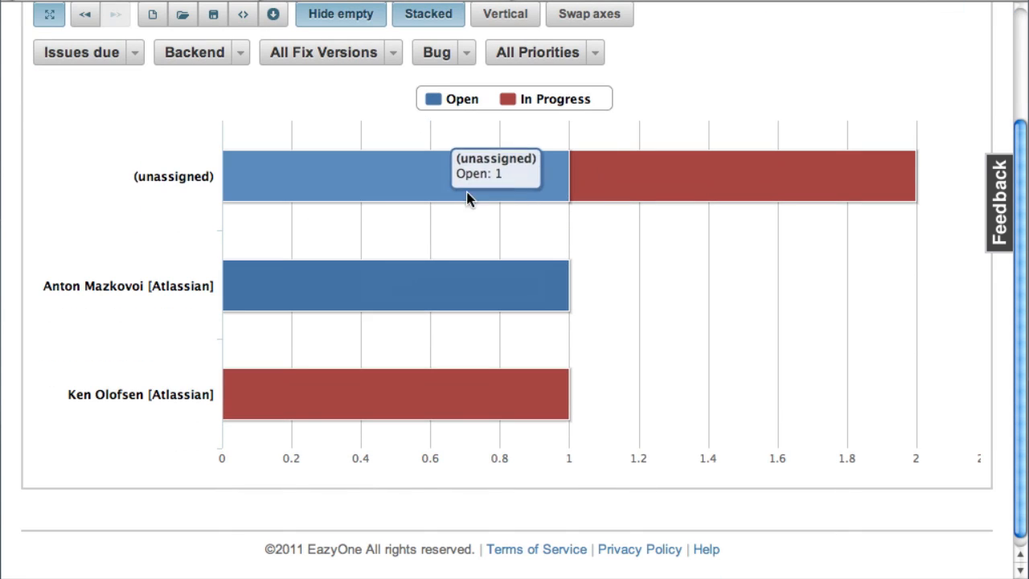
{"action": "mouse_move", "coordinate": [181, 185]}
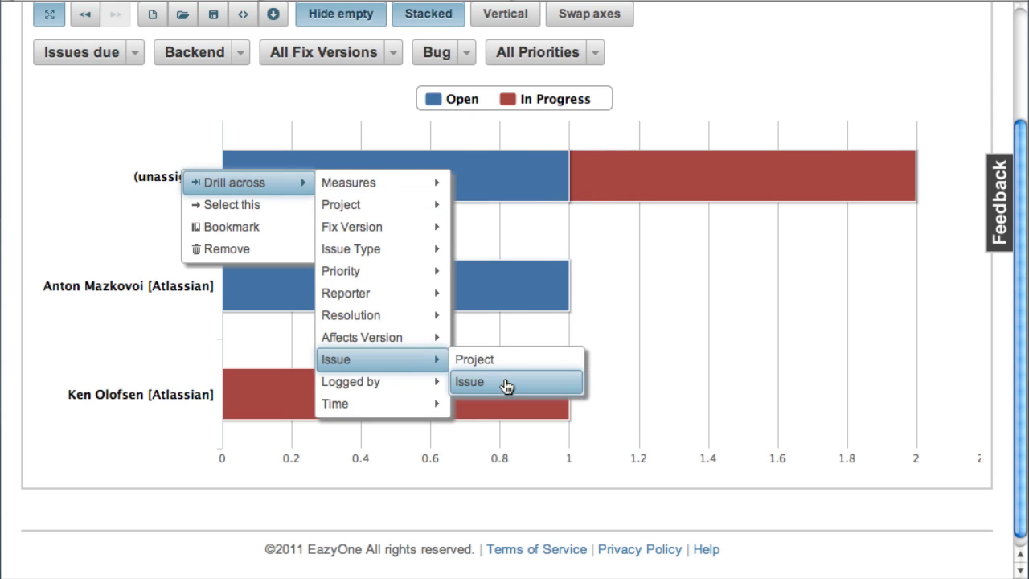
Drill the (unassigned) bar across to individual issues ANERDS-4 and ANERDS-10.
{"action": "left_click", "coordinate": [469, 381]}
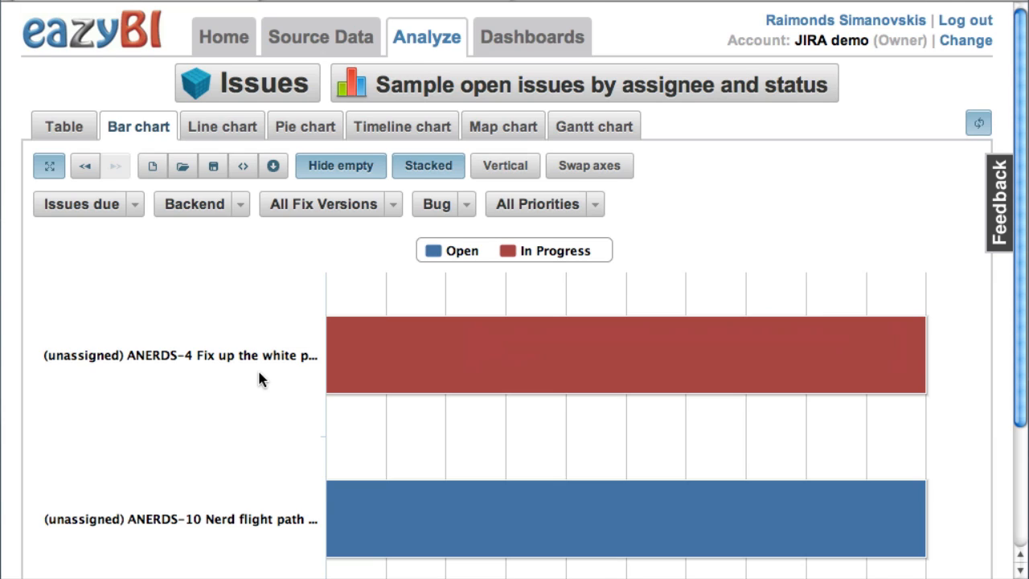
{"action": "scroll", "scroll_direction": "down", "scroll_amount": 3}
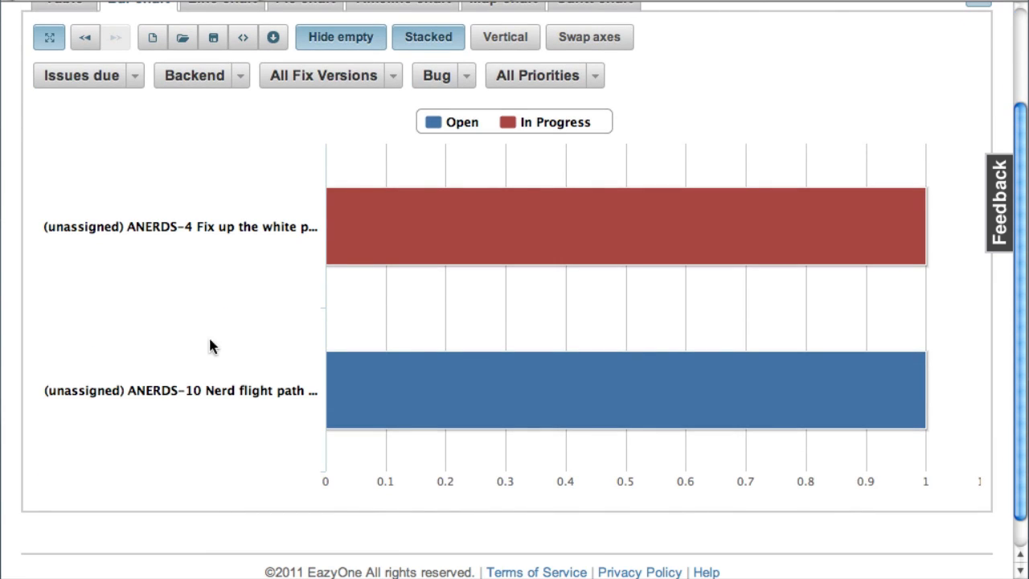